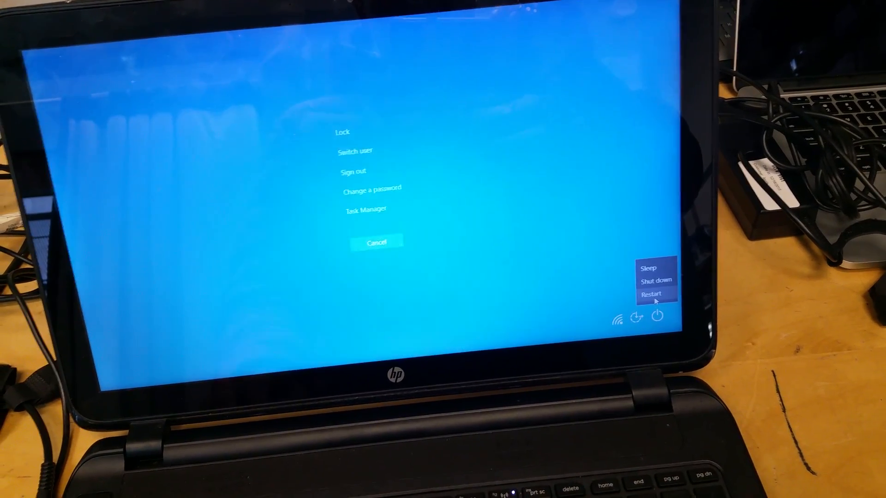
Restart the PC with Shift held so it boots into the recovery menus
left_click(651, 294)
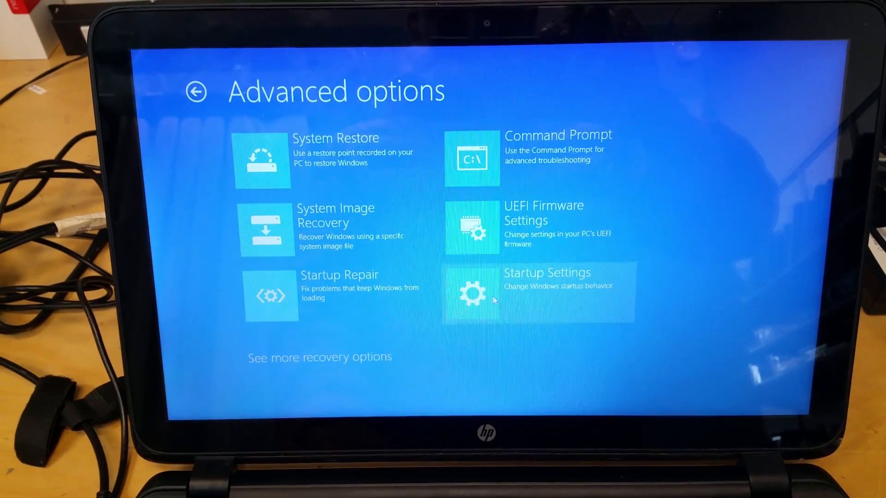
Reach the Startup Settings page listing Enable Safe Mode, ready to restart
left_click(537, 293)
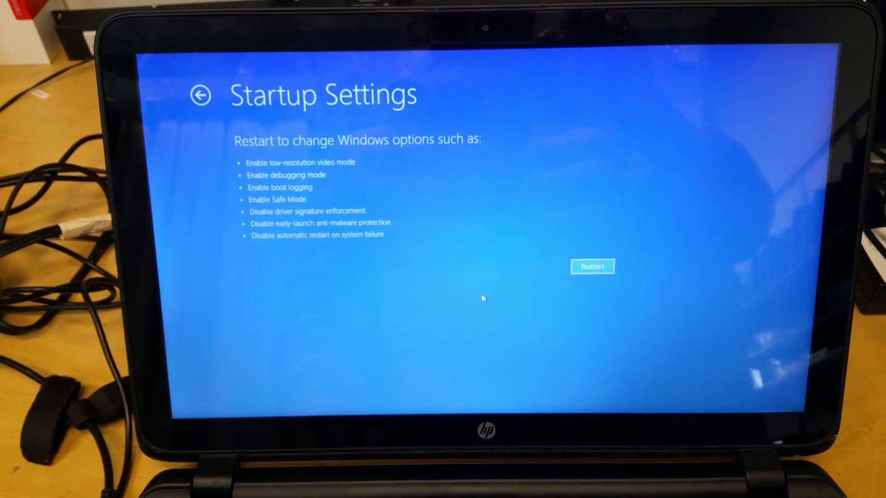